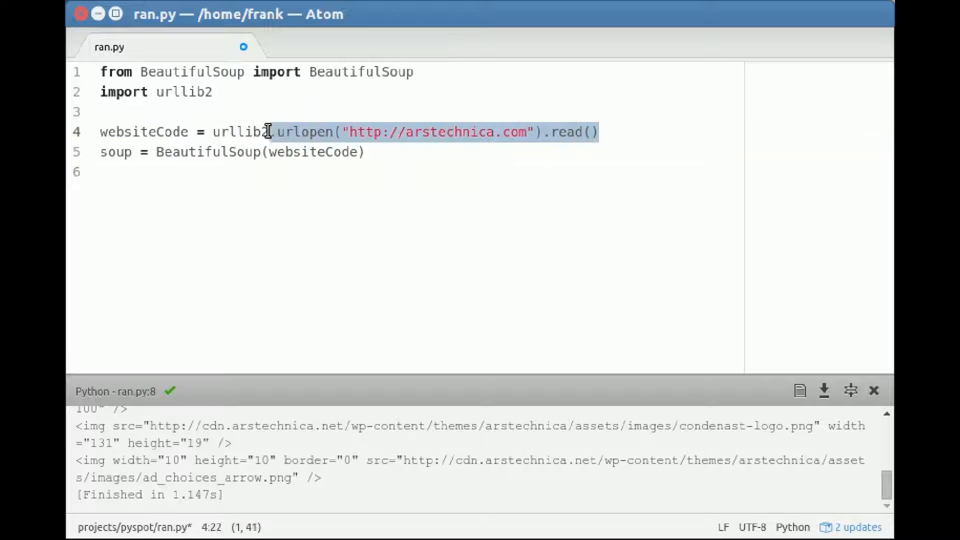
- Highlight the websiteCode variable and BeautifulSoup call, then move below the soup line
double_click(144, 131)
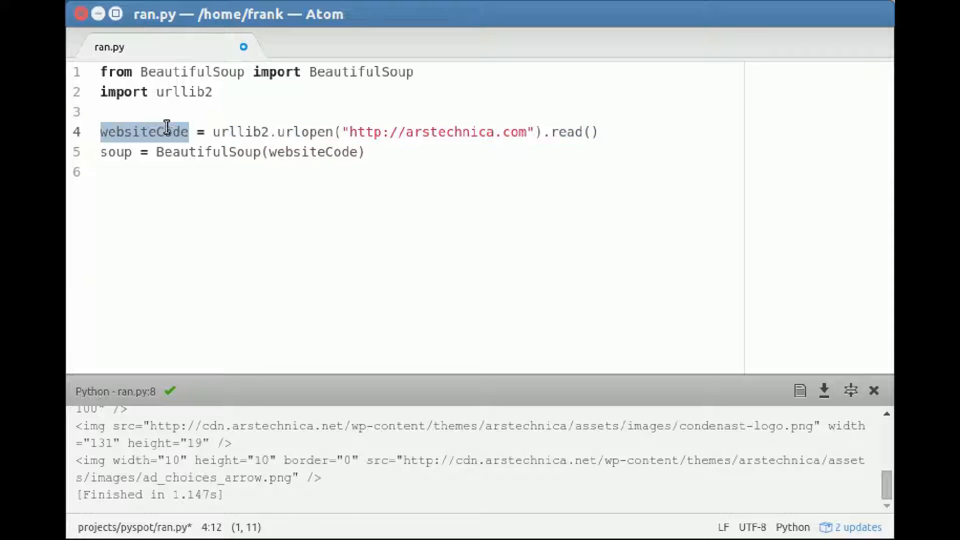
mouse_move(202, 152)
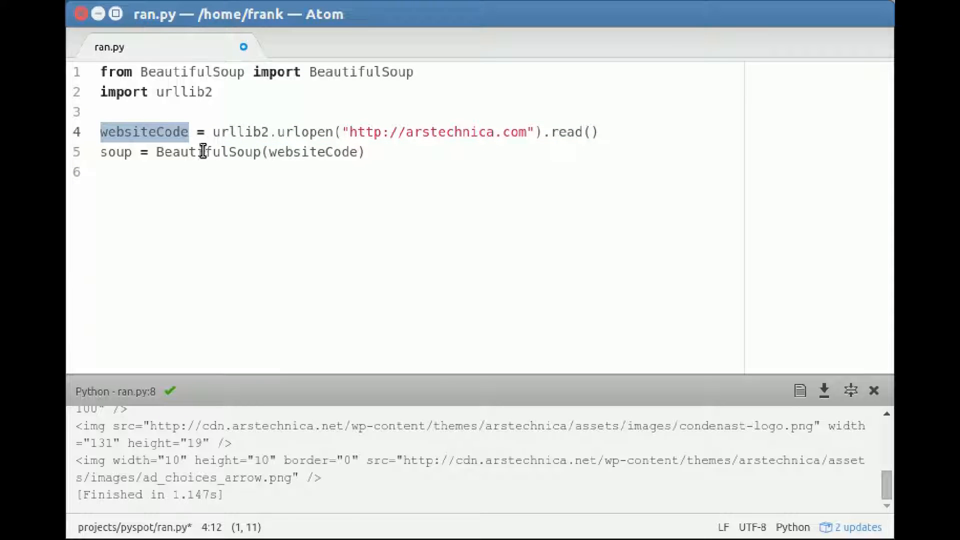
double_click(204, 152)
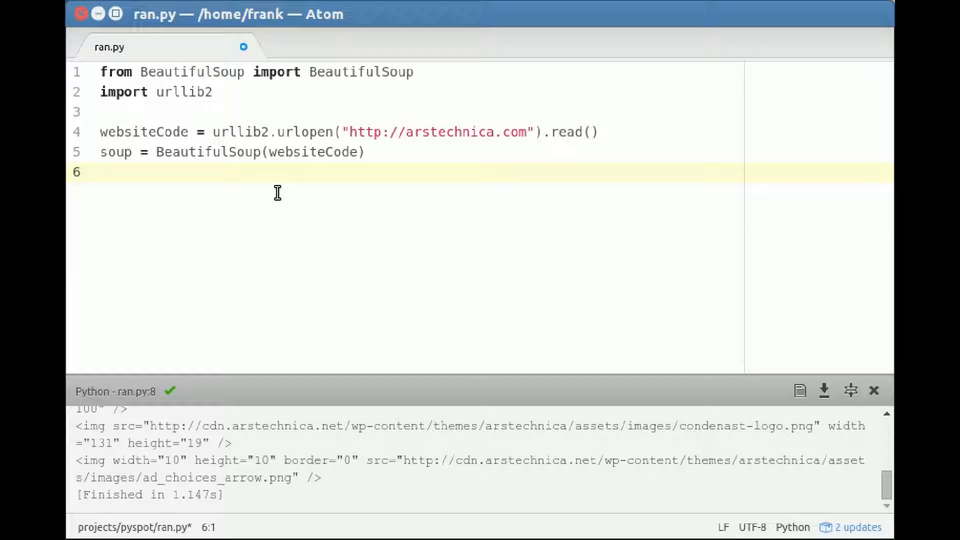
left_click(104, 172)
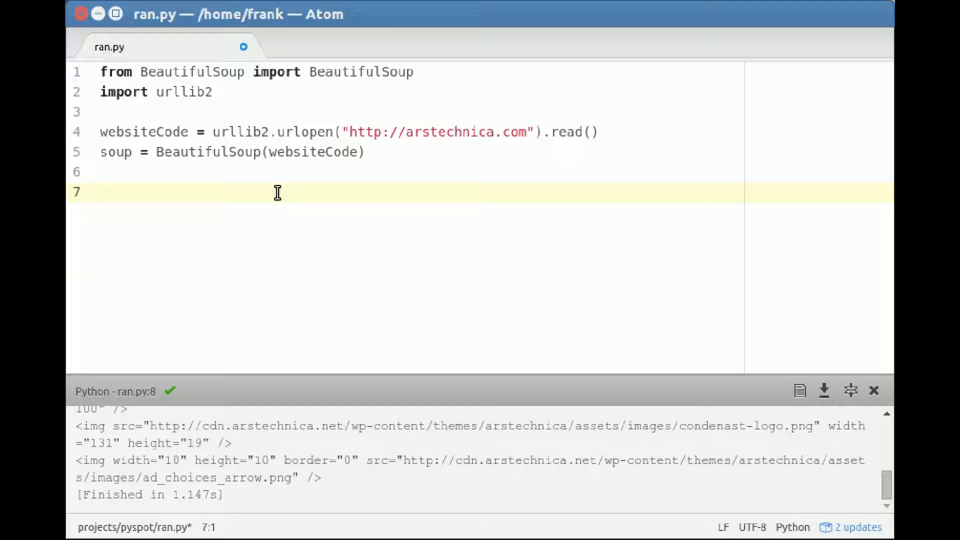
- Add images = soup.findAll('img') and print(images) to collect and print the img tags
type("ima")
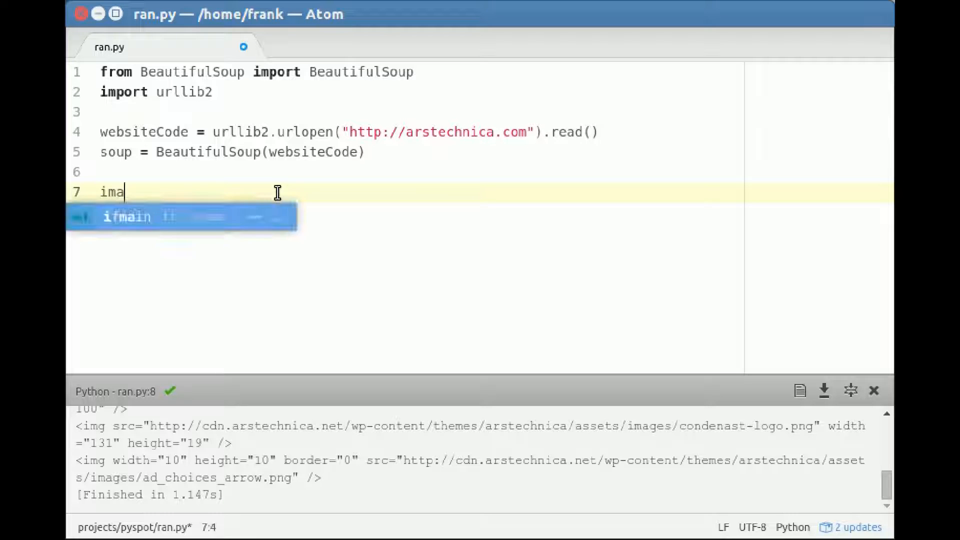
type("ges = []")
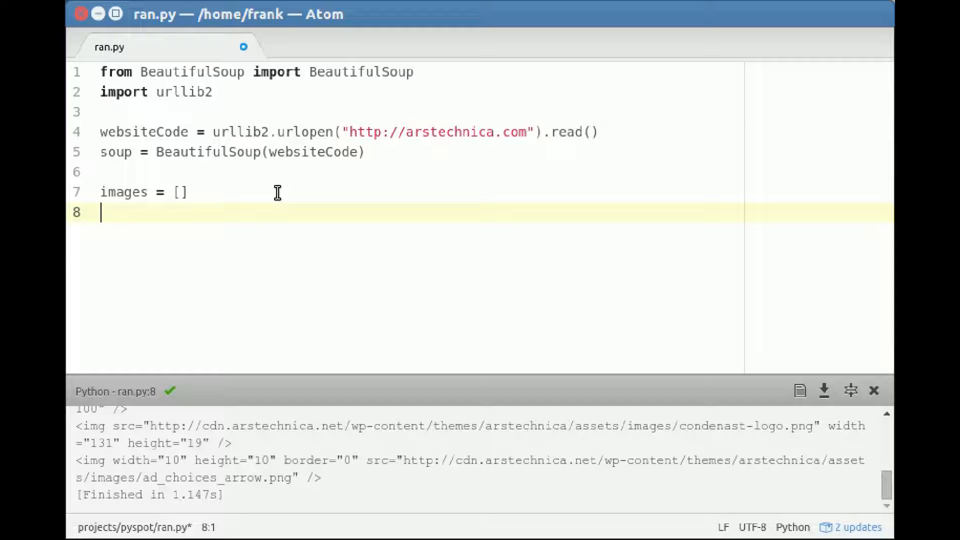
type("soup.findA")
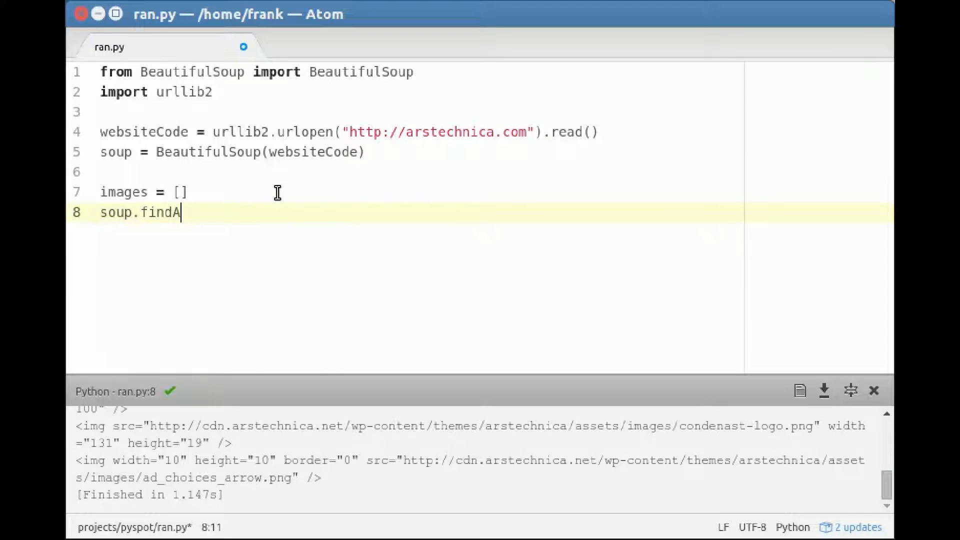
type("ll('')")
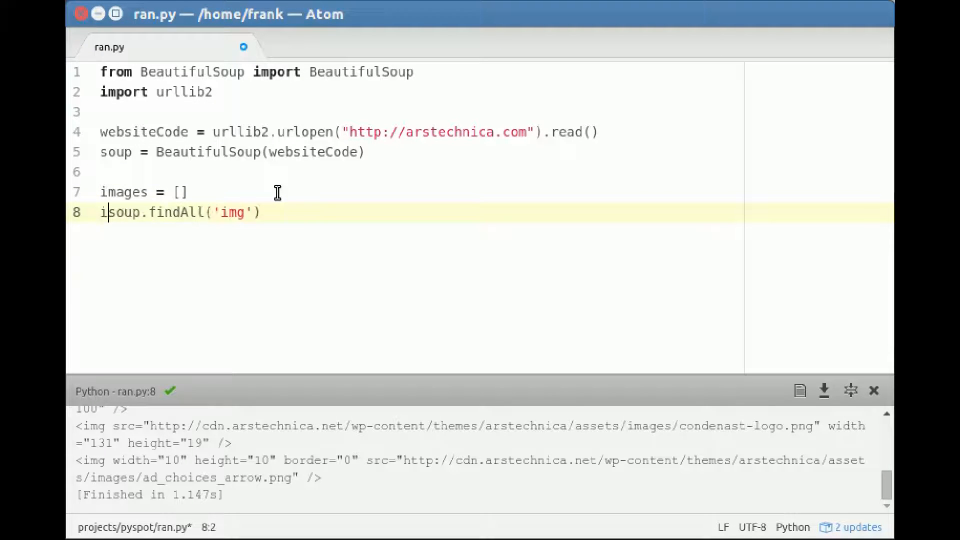
type("mages =")
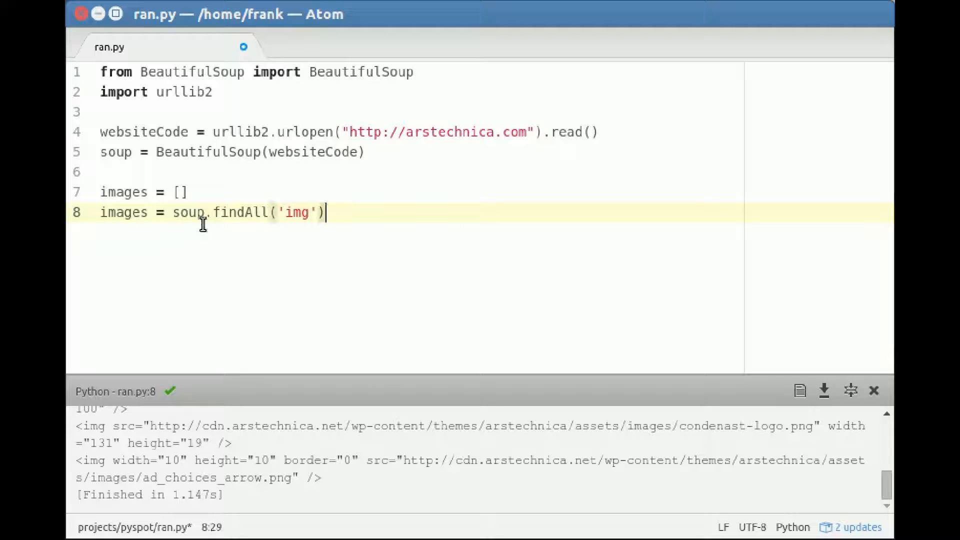
double_click(299, 213)
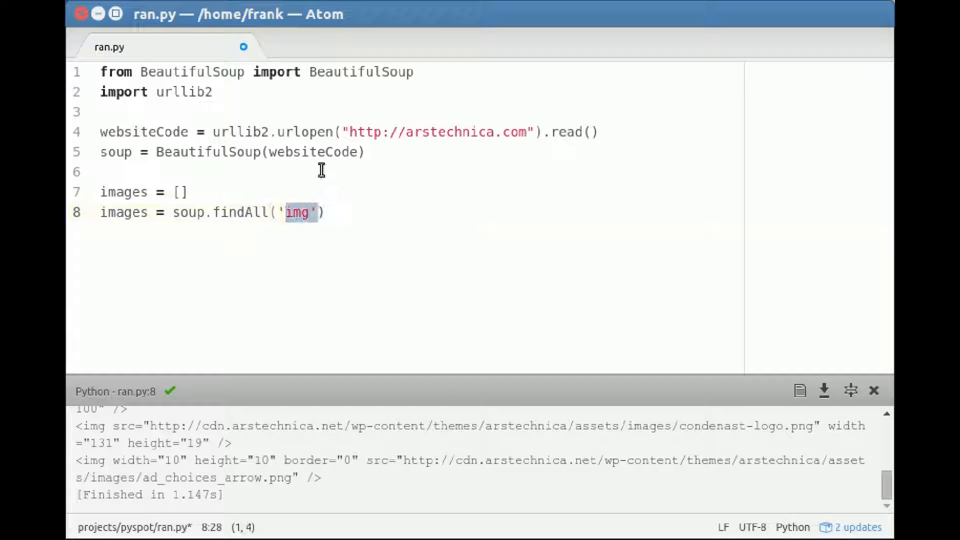
left_click(352, 212)
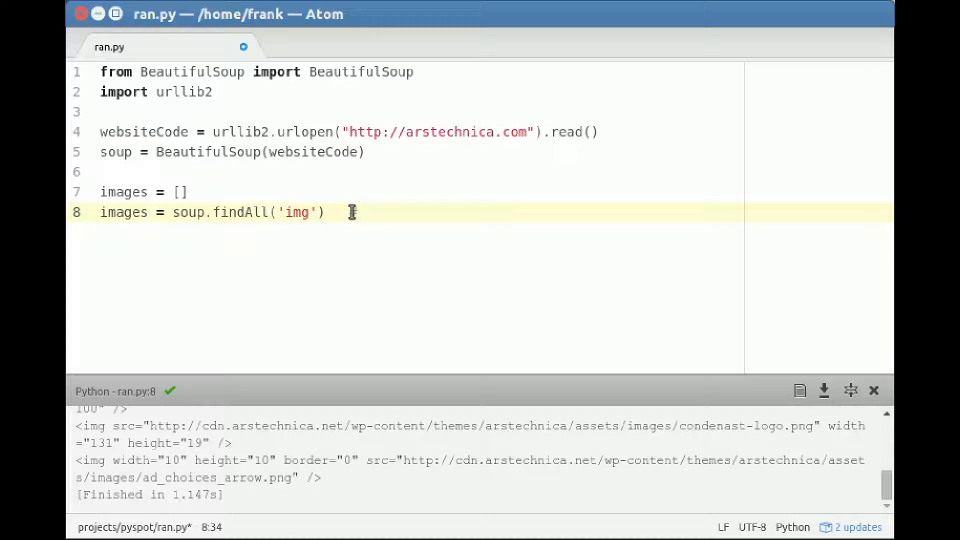
type("<img sr")
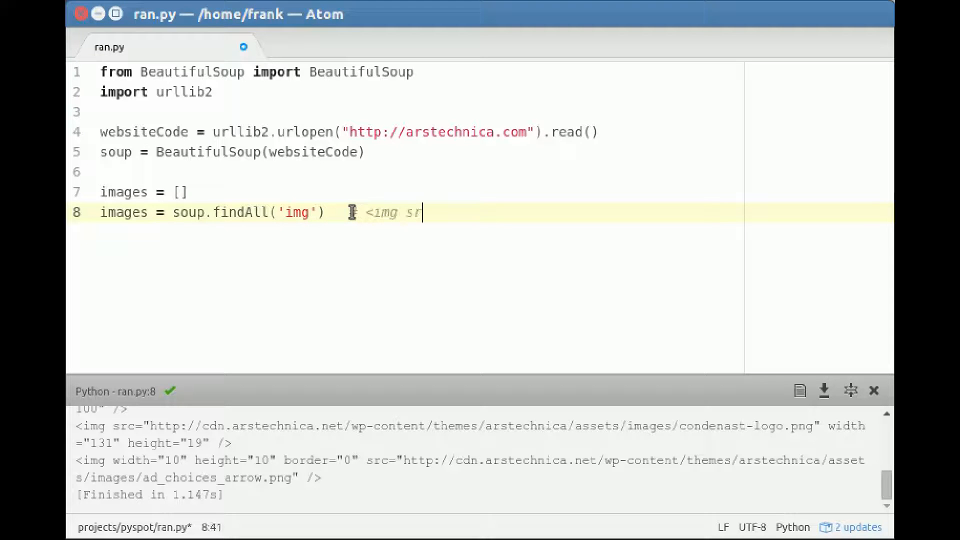
type("c=\"\">")
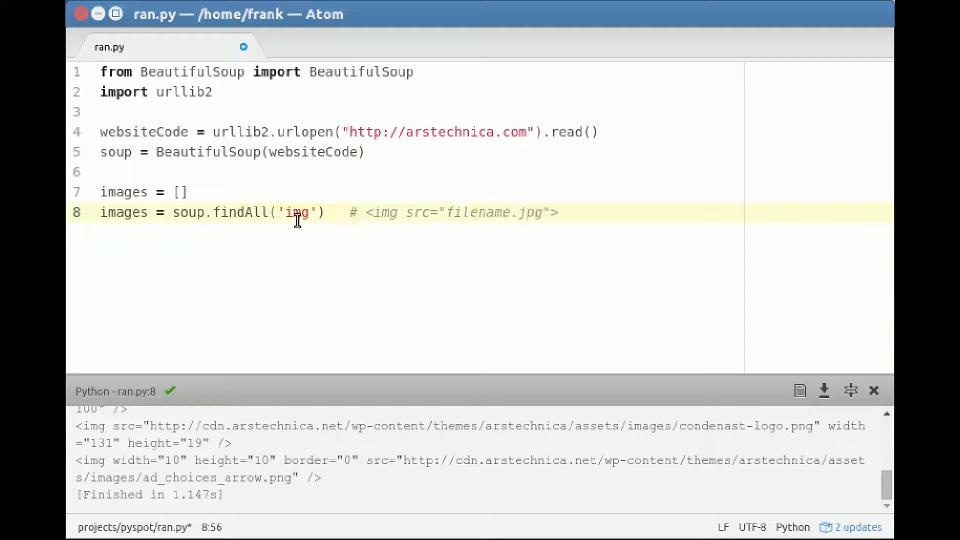
double_click(480, 213)
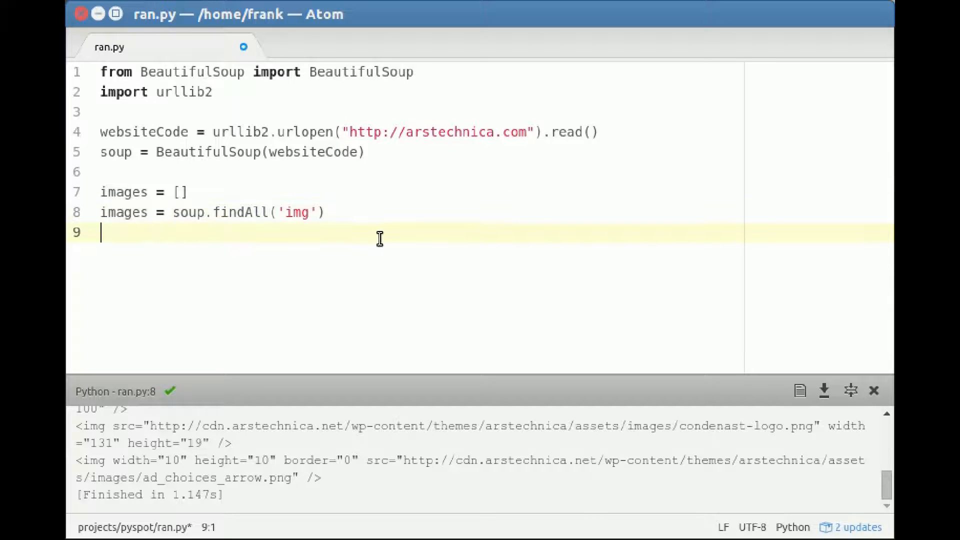
type("print(images")
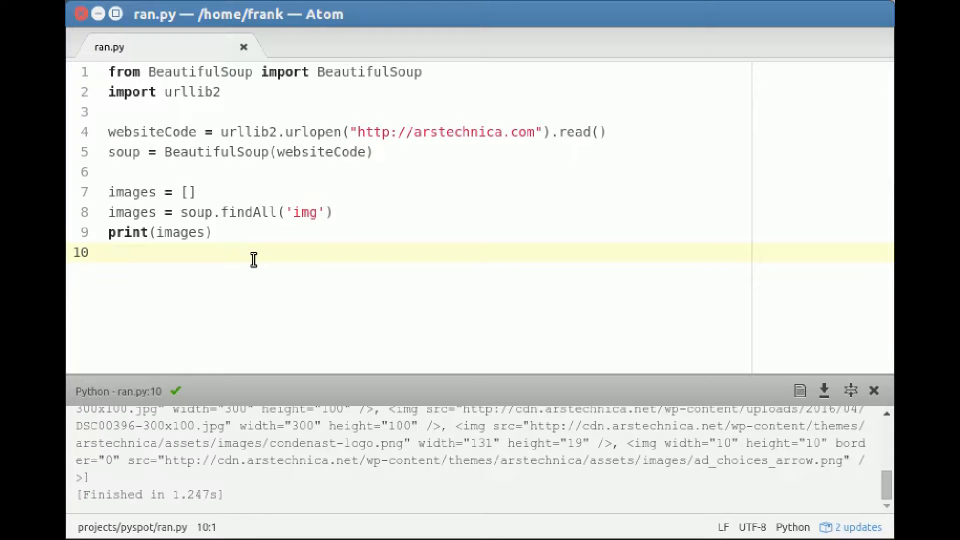
mouse_move(410, 433)
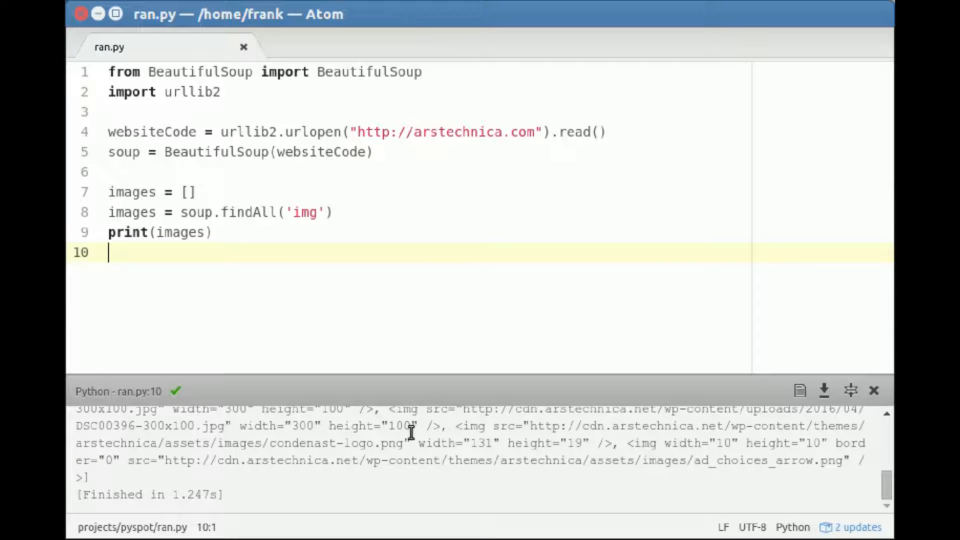
- Scroll through the printed arstechnica img tags and return to the line below print(images)
scroll("up", 3)
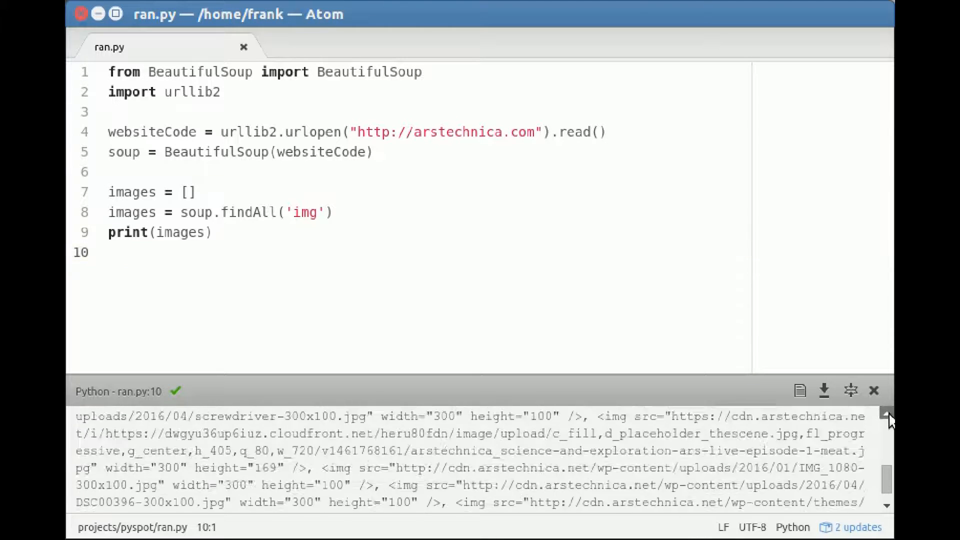
scroll("down", 3)
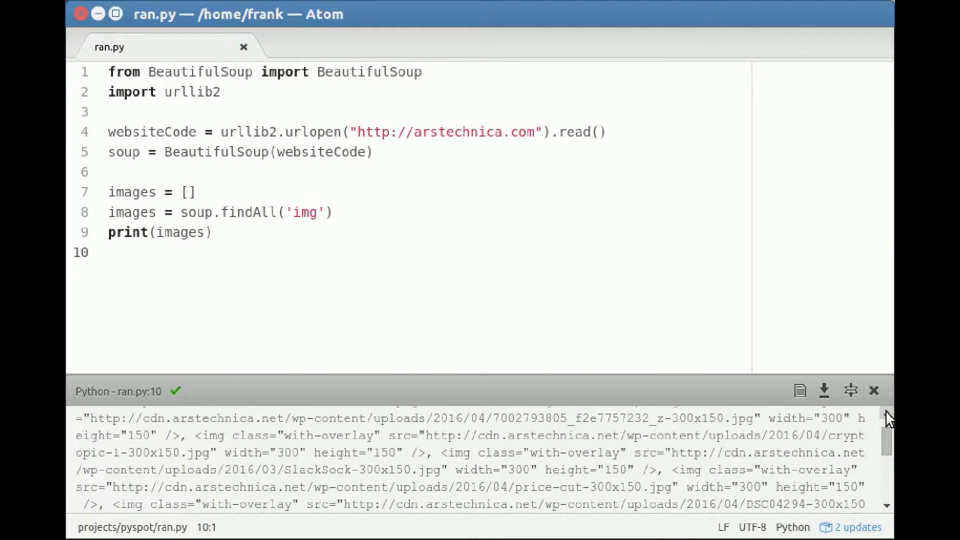
left_click(481, 251)
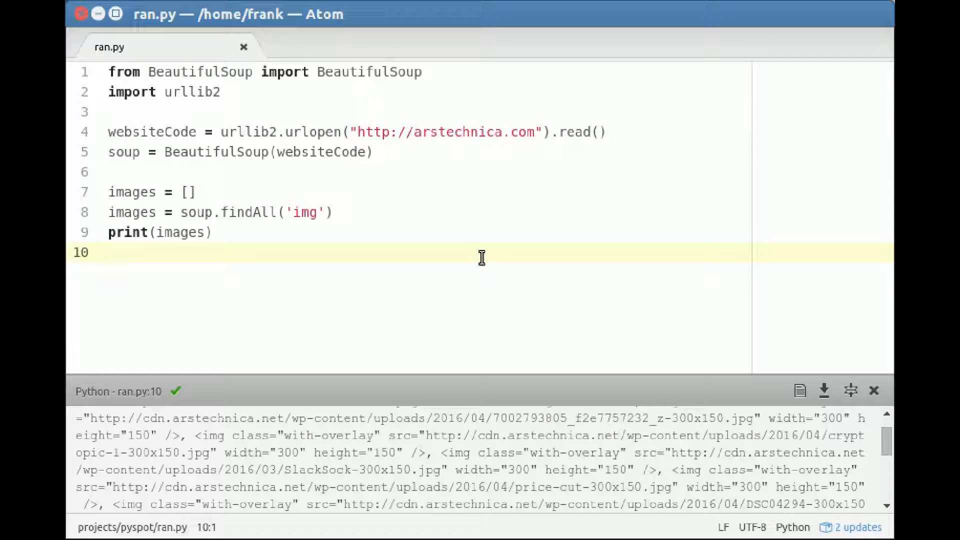
- Replace print(images) with a 'for image in images:' loop and scroll the output
type("for")
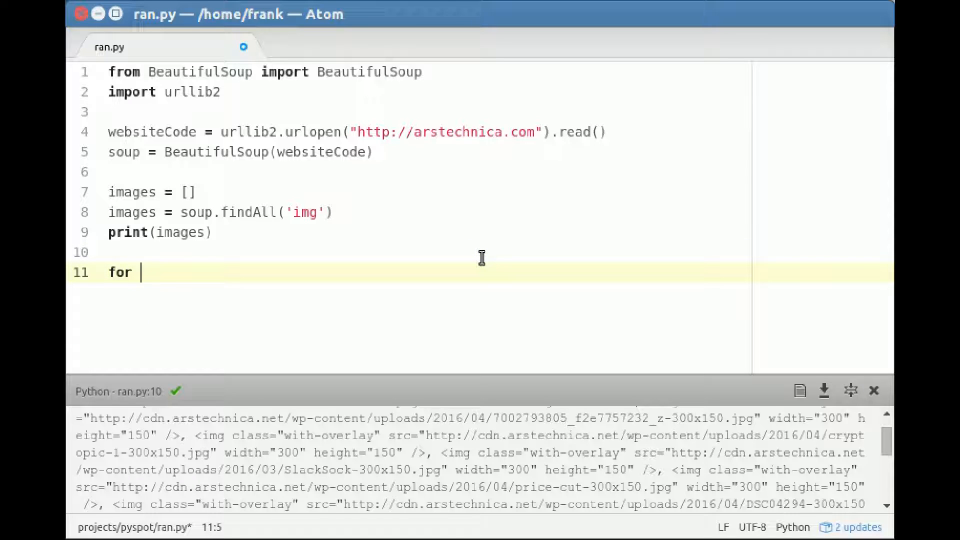
type("i")
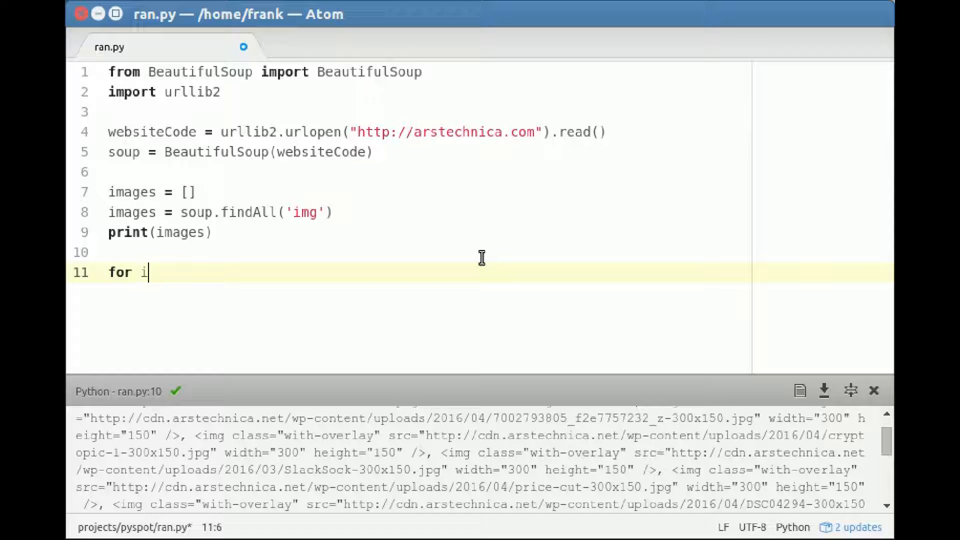
type("mage in images:")
type("print(image)")
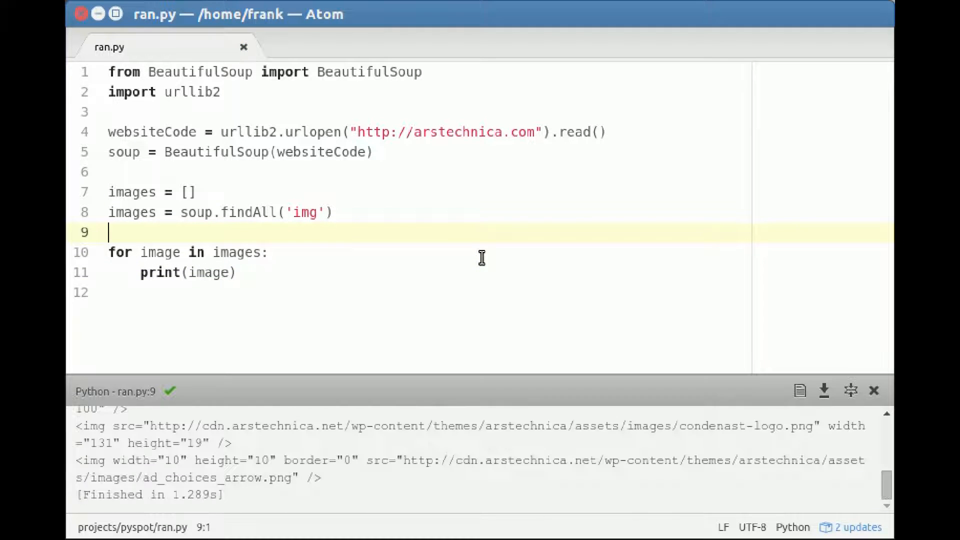
mouse_move(539, 409)
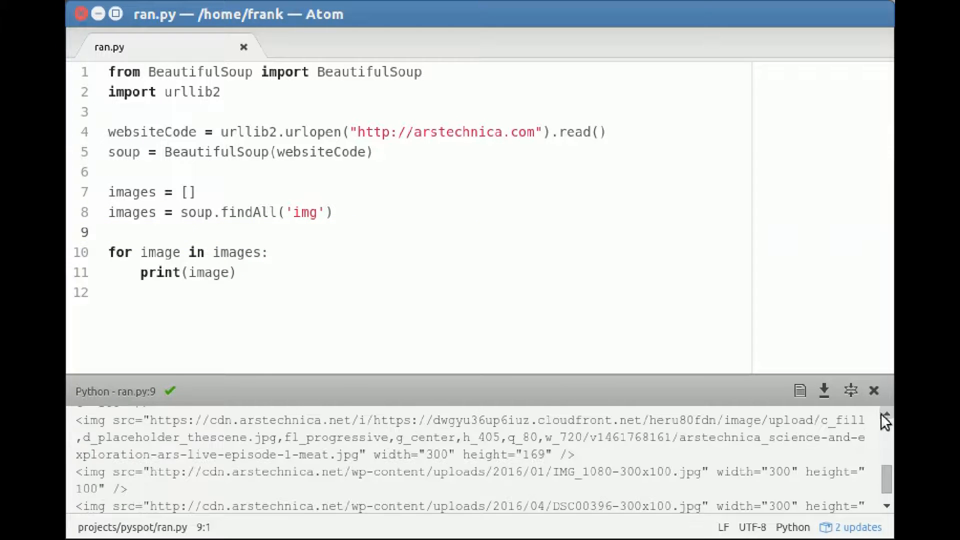
scroll("down", 3)
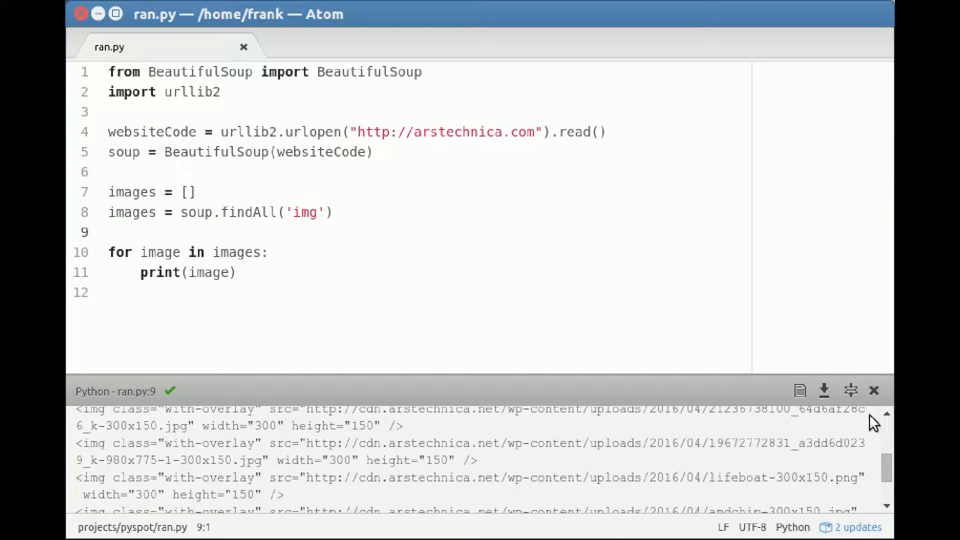
mouse_move(318, 440)
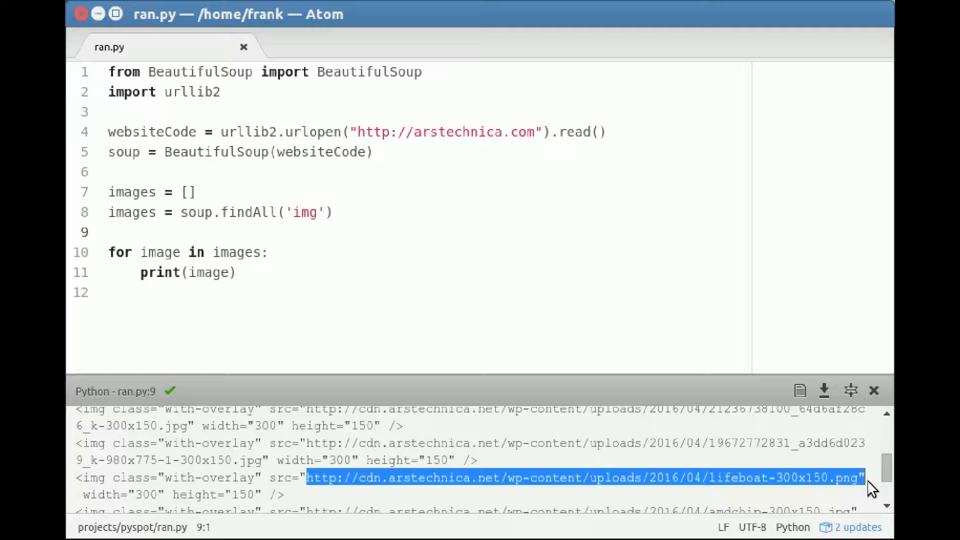
mouse_move(870, 485)
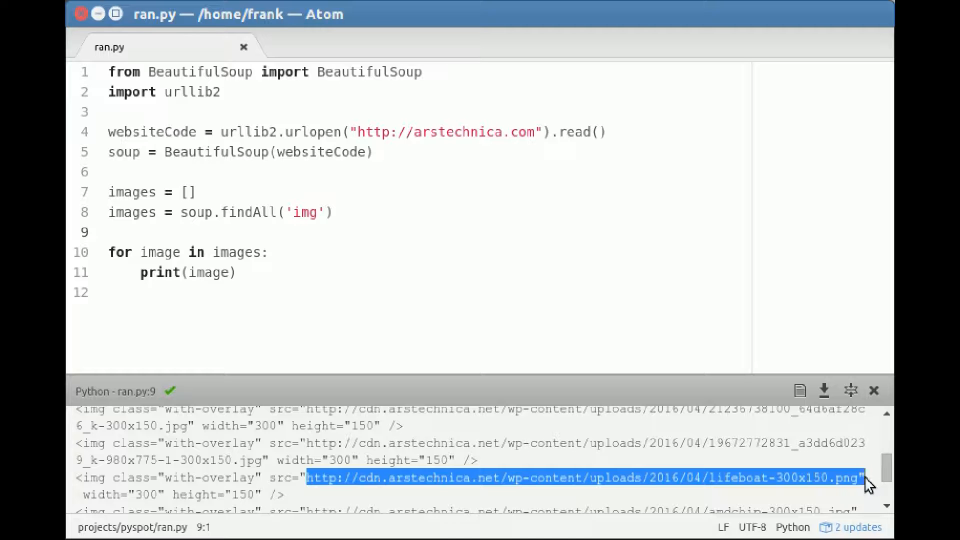
- Change the loop to print image.get('src') and review the resulting image URLs
left_click(215, 273)
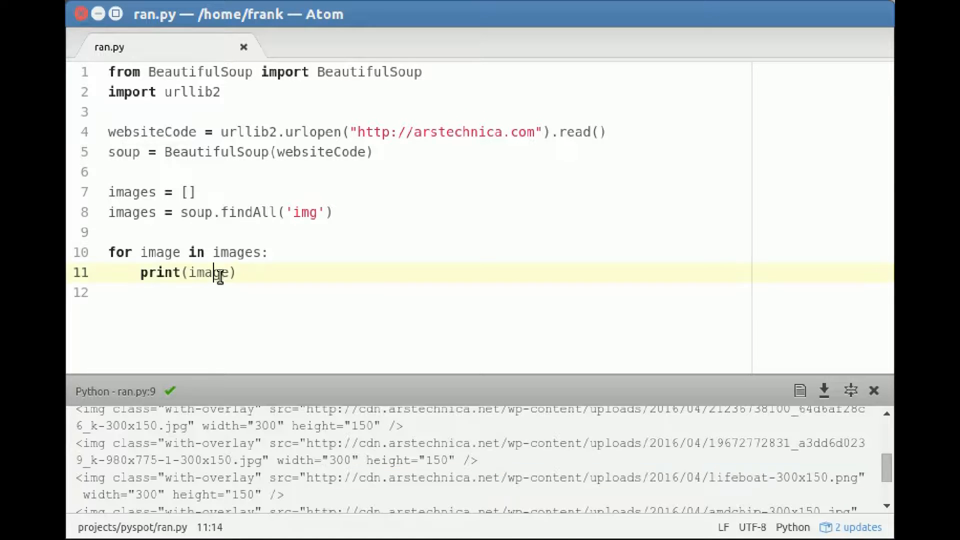
mouse_move(785, 182)
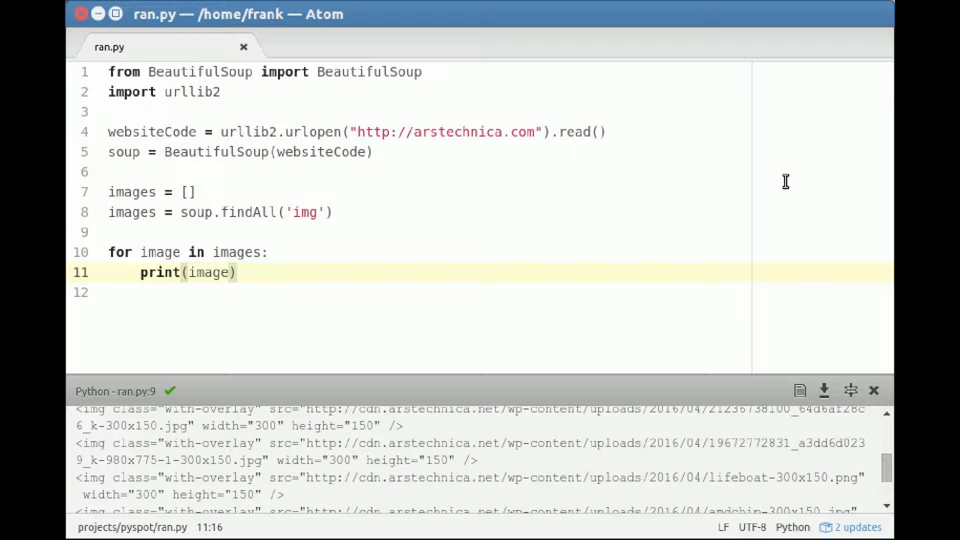
type(".get('')")
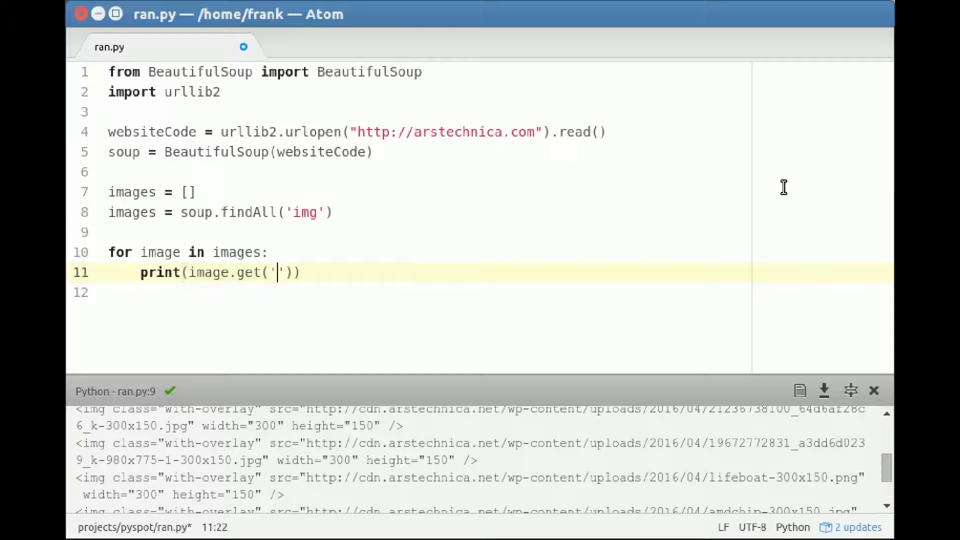
type("src")
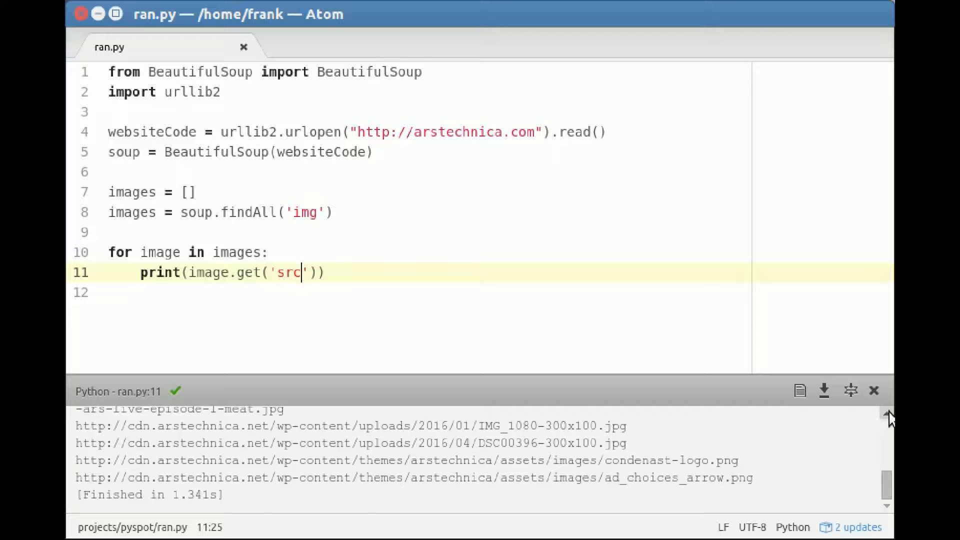
scroll("up", 3)
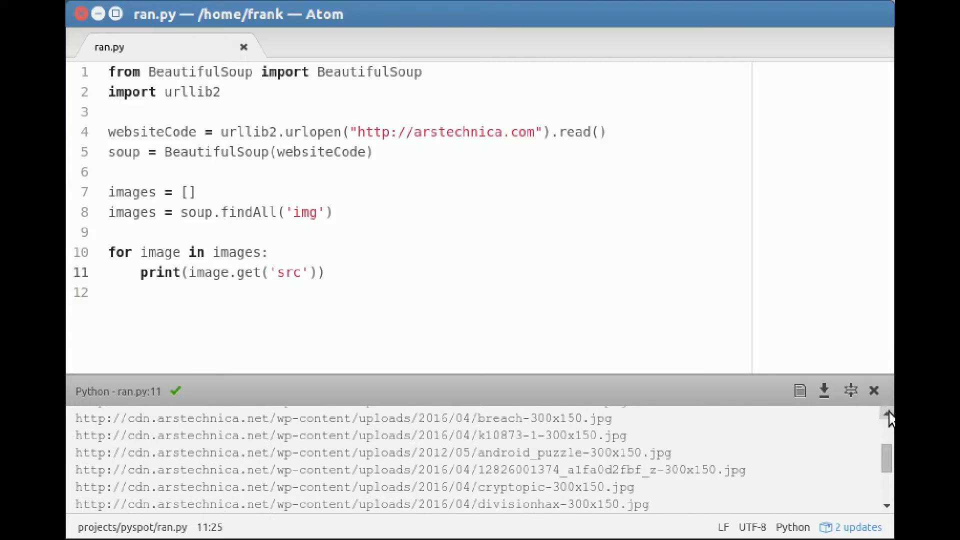
scroll("up", 3)
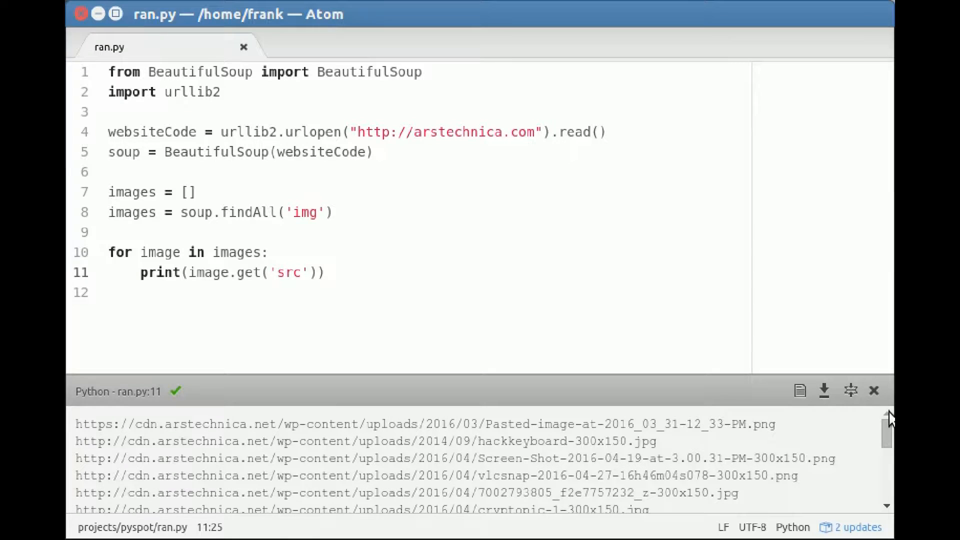
mouse_move(335, 439)
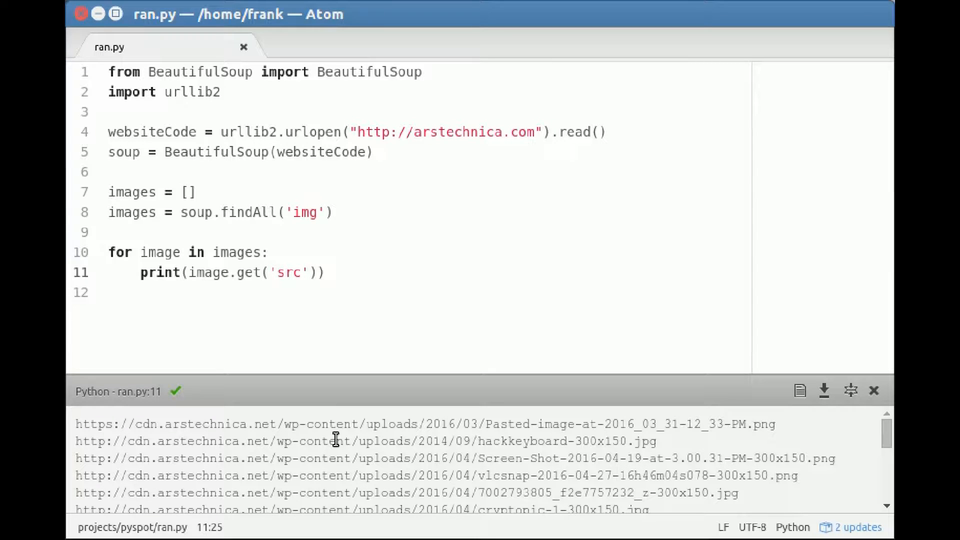
double_click(314, 441)
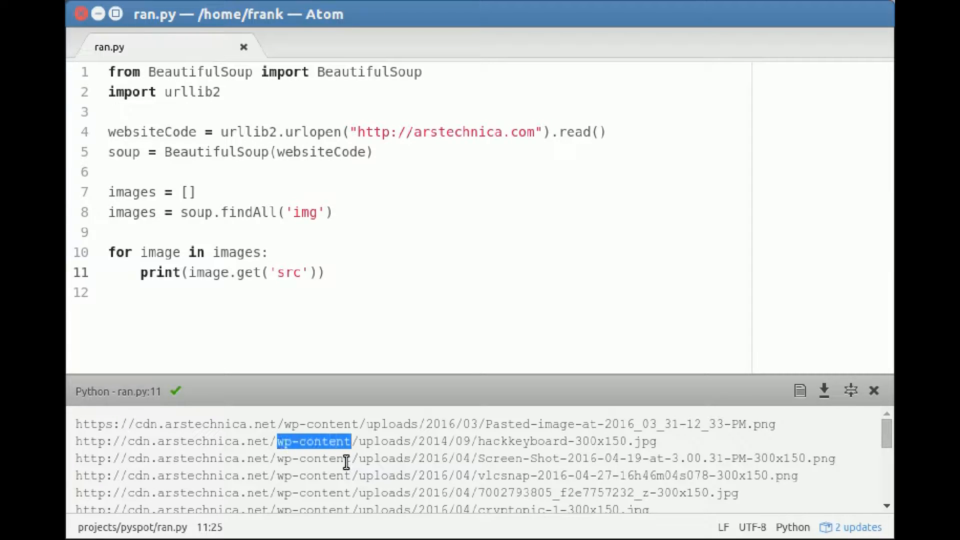
mouse_move(267, 380)
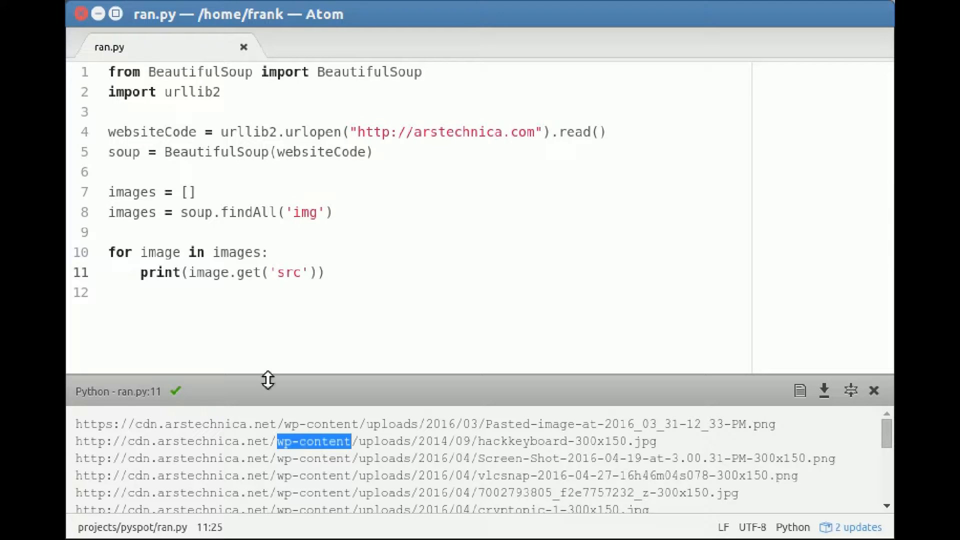
left_click(174, 272)
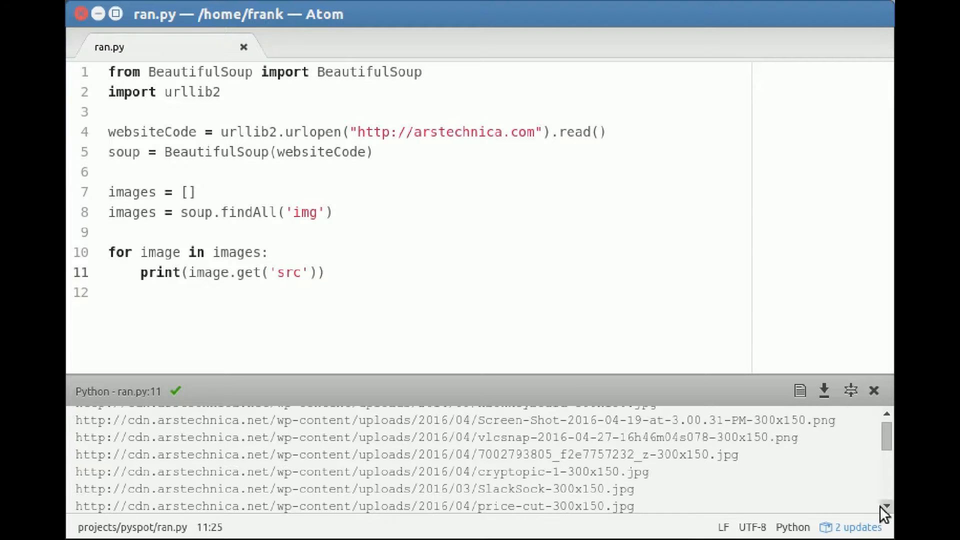
scroll("down", 3)
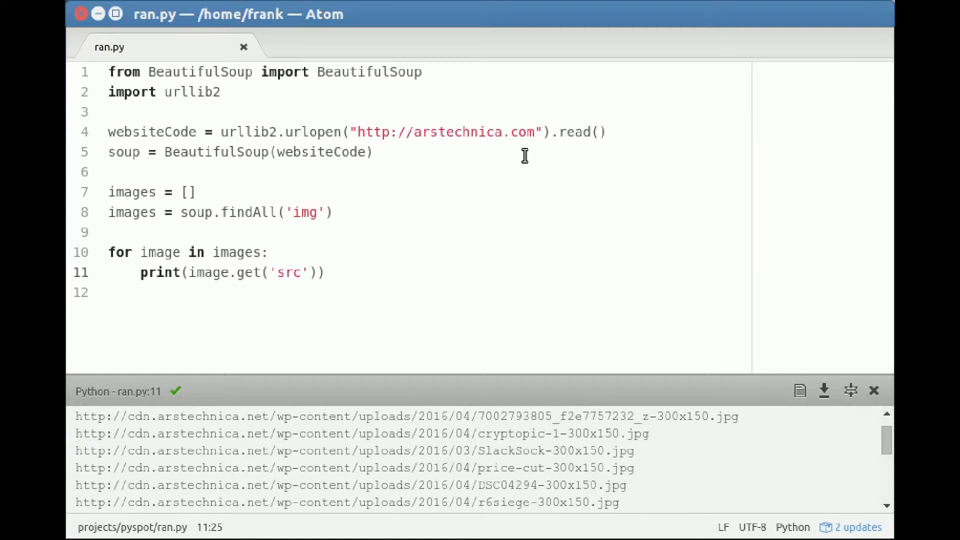
- Change the fetched site to bbc.co.uk, then to 9gag.com
double_click(457, 132)
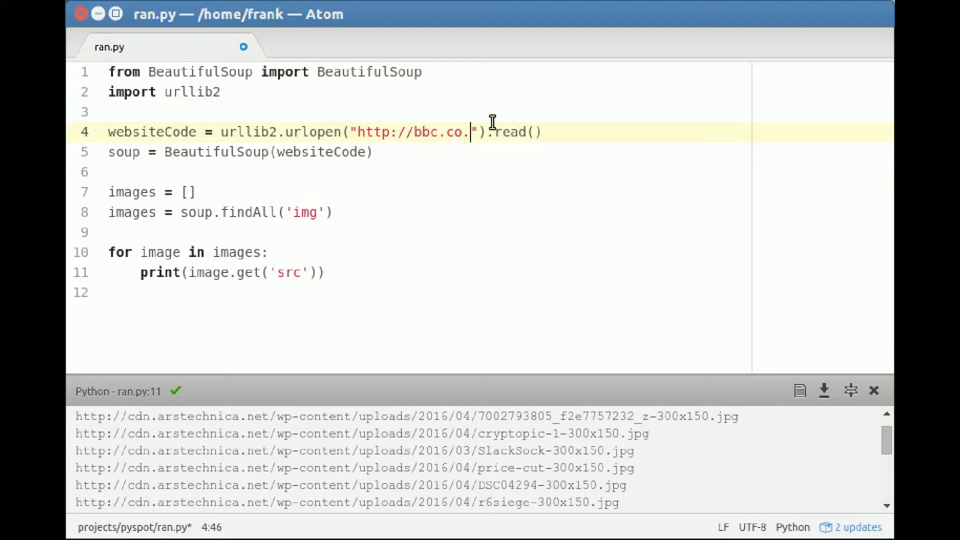
type("uk")
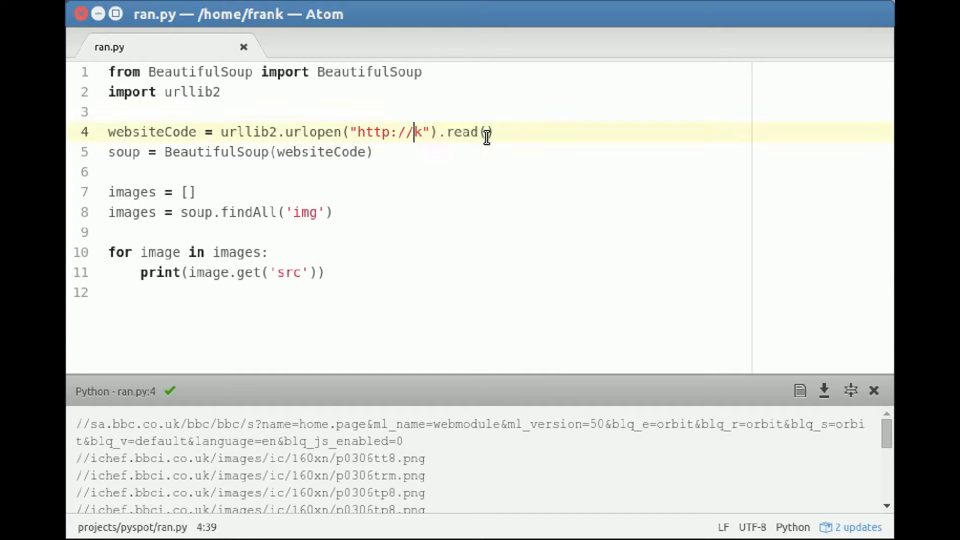
key("Backspace")
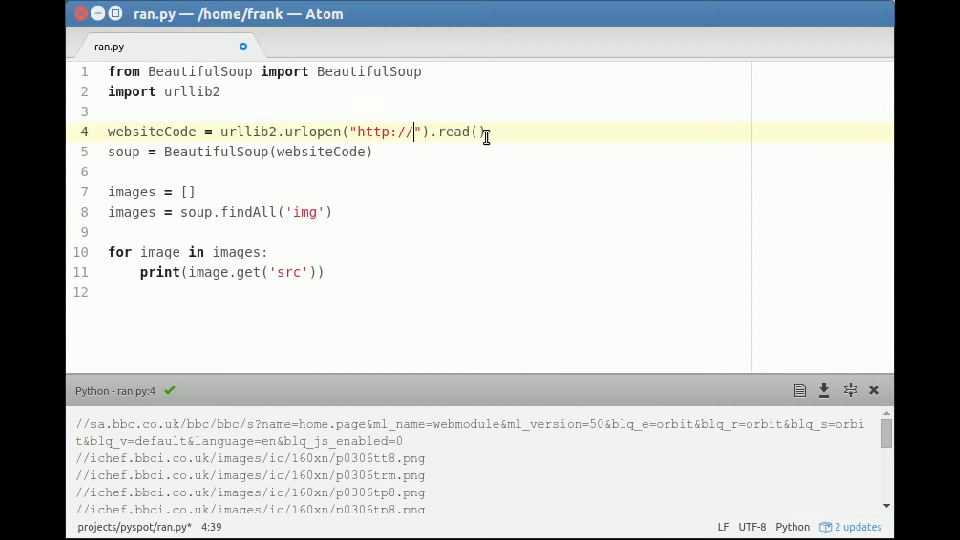
type("9")
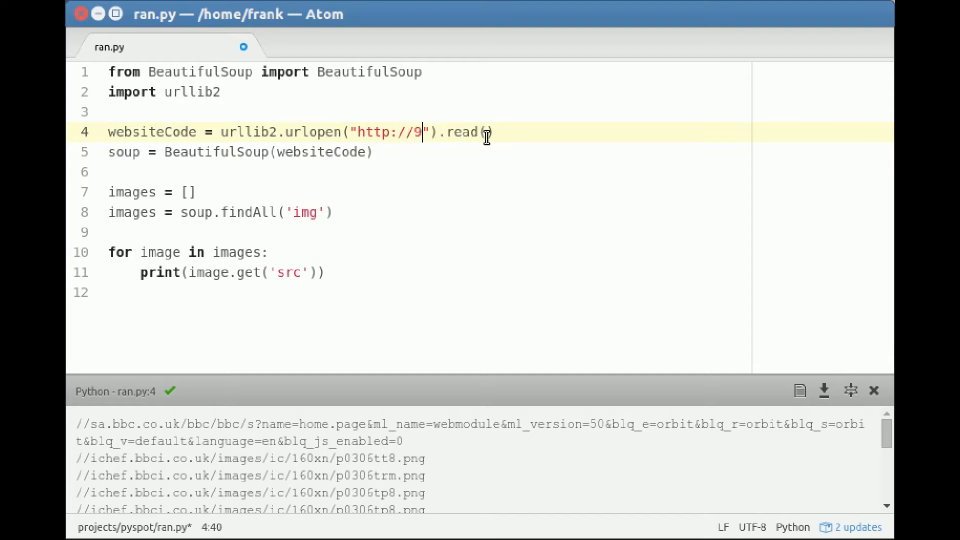
type("gag.com")
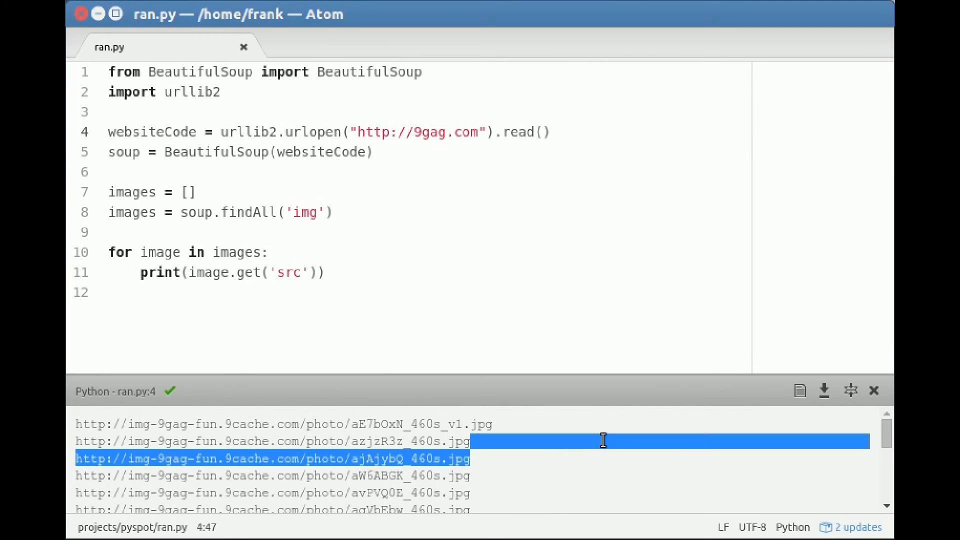
mouse_move(611, 182)
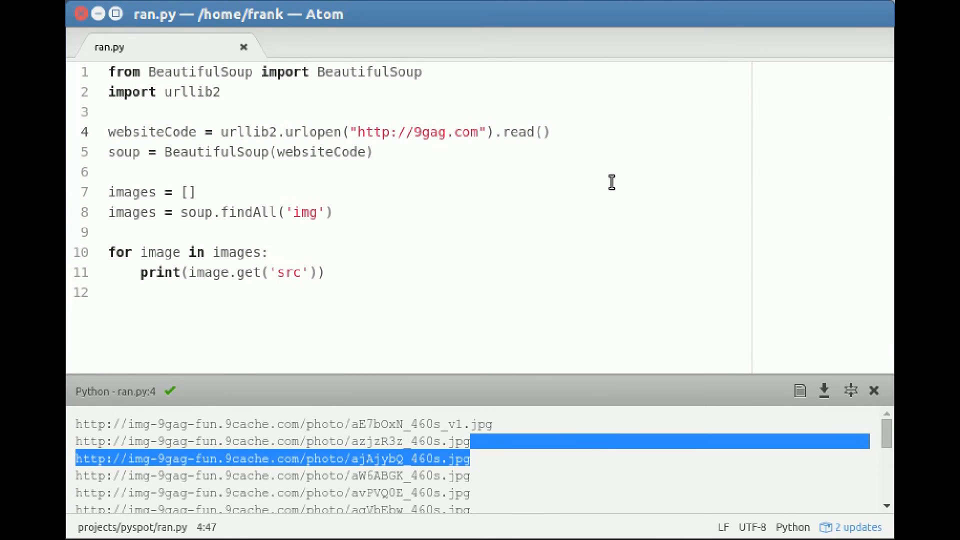